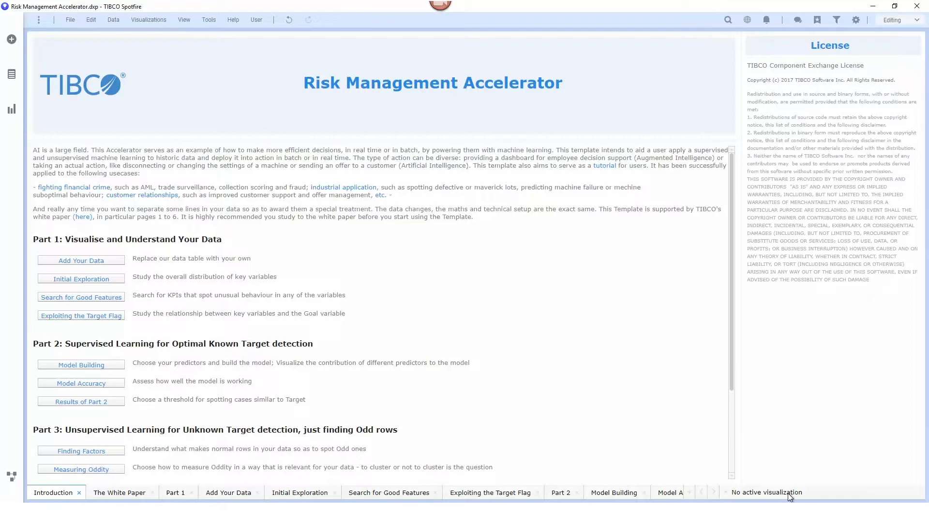
{"action": "mouse_move", "coordinate": [789, 498]}
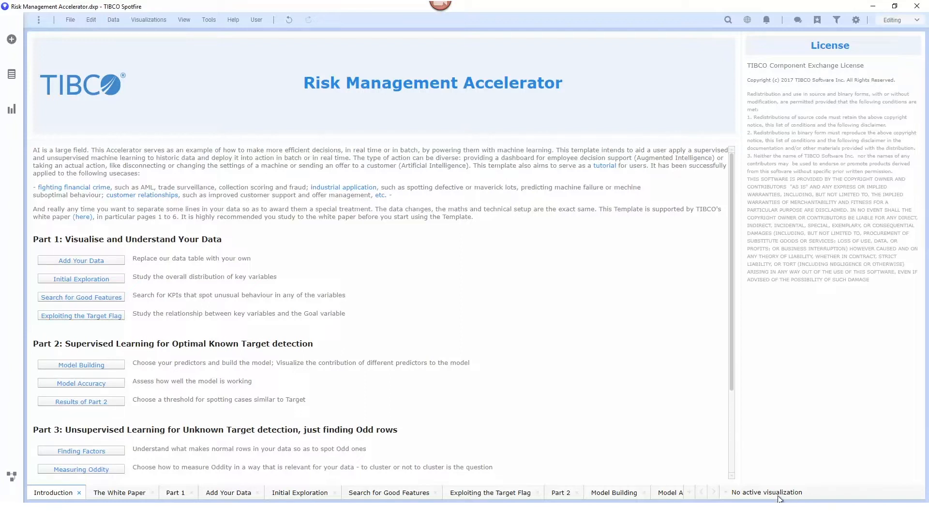
{"action": "mouse_move", "coordinate": [493, 248]}
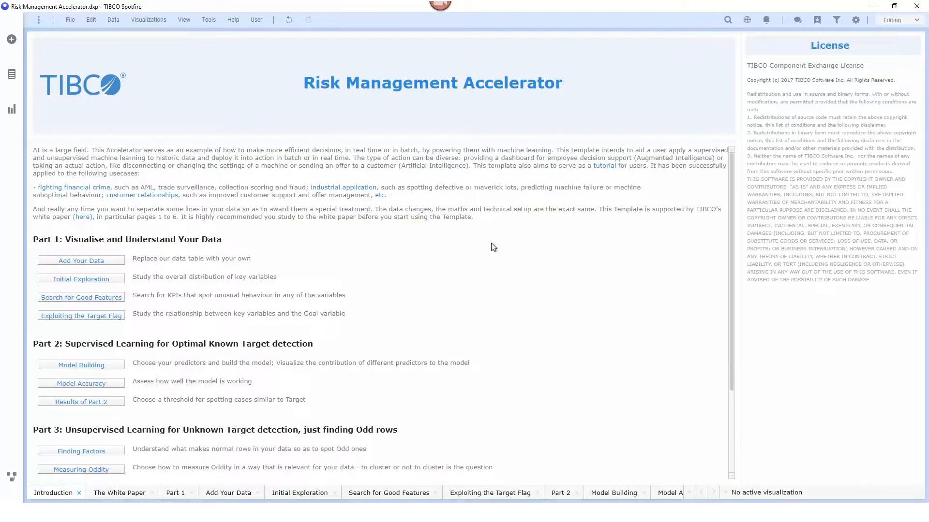
{"action": "mouse_move", "coordinate": [482, 248]}
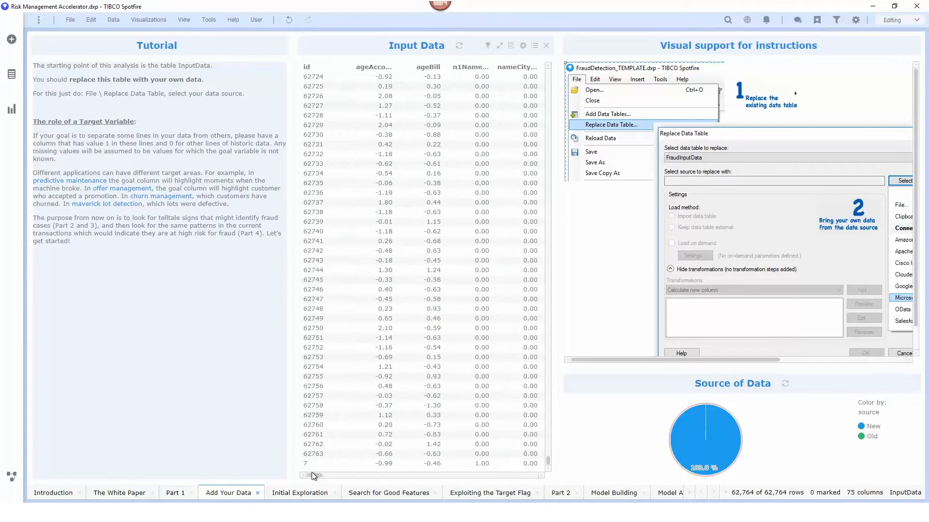
Review the Input Data columns, then chart the nameCityEqual distribution on Initial Exploration
{"action": "scroll", "scroll_direction": "right", "scroll_amount": 3}
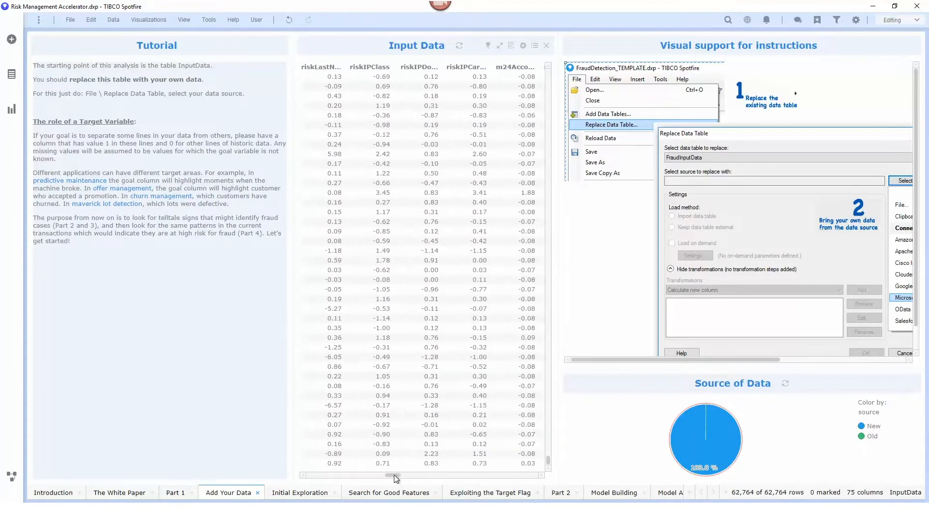
{"action": "scroll", "scroll_direction": "right", "scroll_amount": 3}
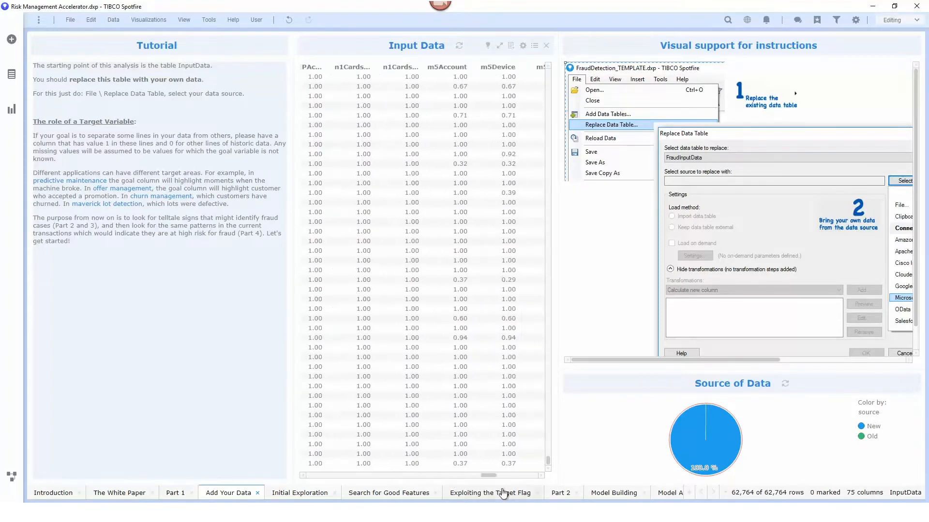
{"action": "scroll", "scroll_direction": "right", "scroll_amount": 3}
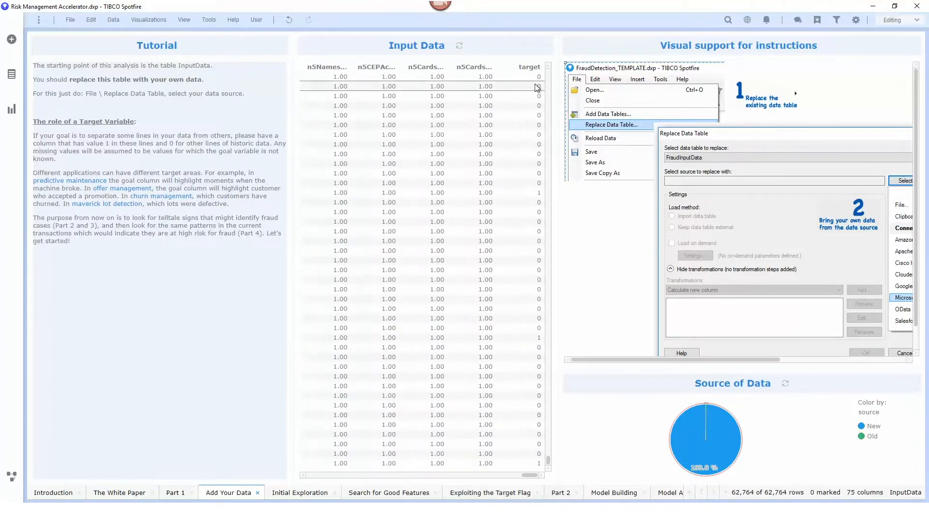
{"action": "mouse_move", "coordinate": [510, 183]}
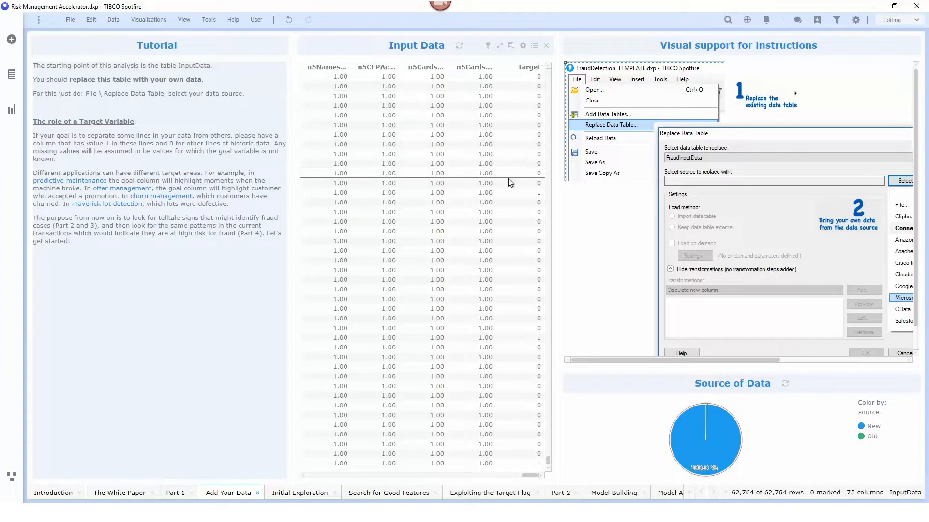
{"action": "mouse_move", "coordinate": [511, 201]}
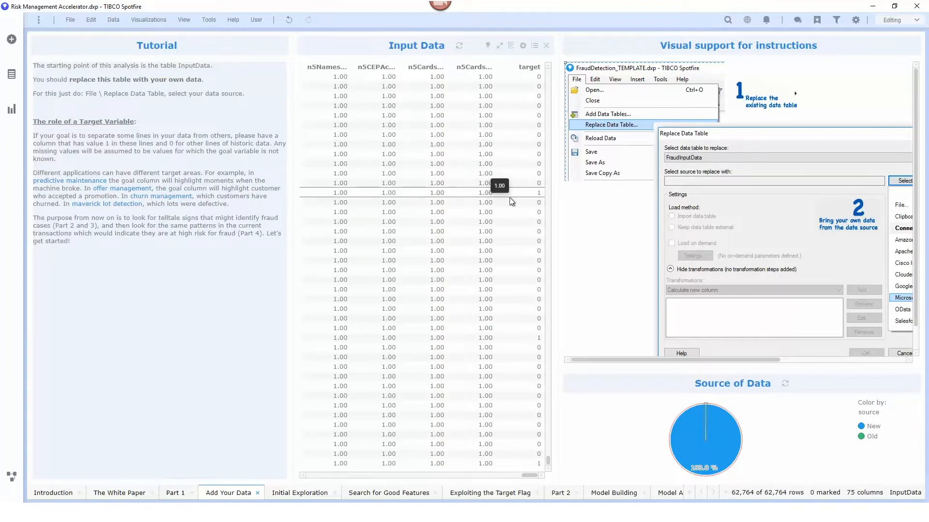
{"action": "mouse_move", "coordinate": [486, 195]}
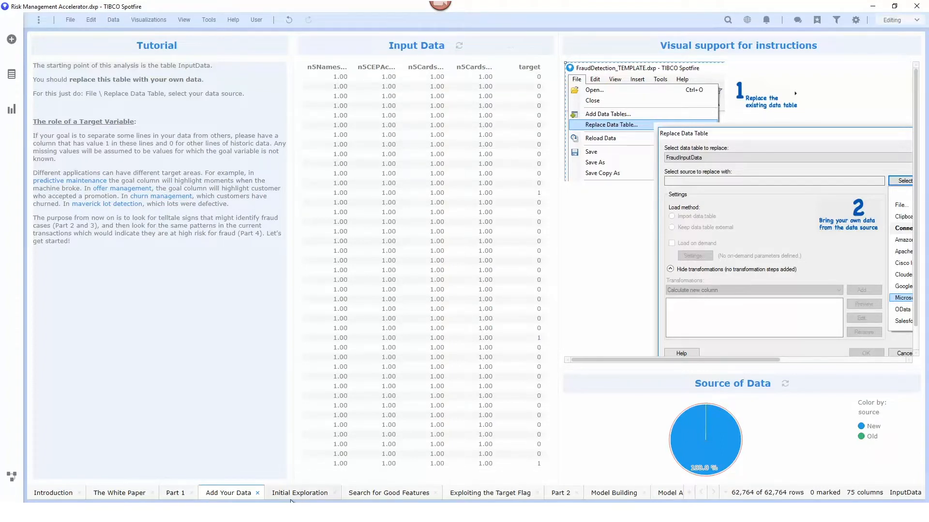
{"action": "left_click", "coordinate": [299, 493]}
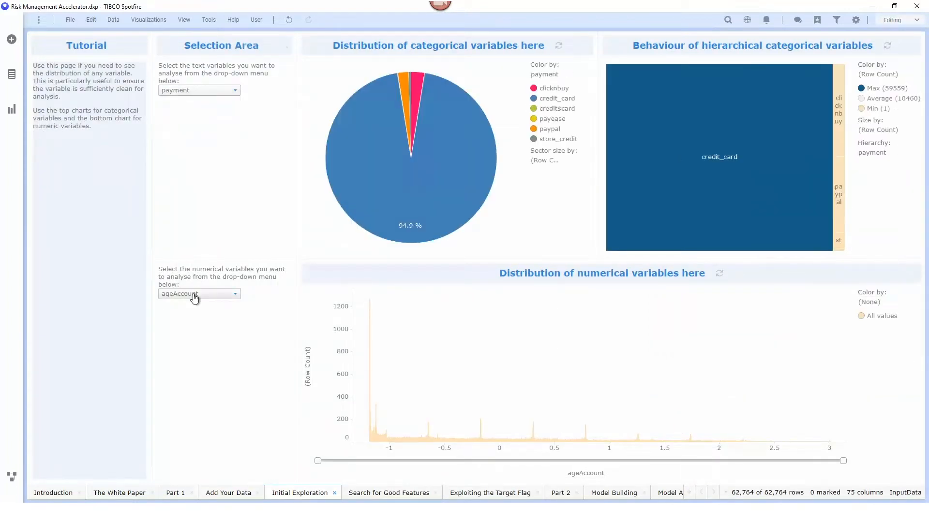
{"action": "left_click", "coordinate": [199, 294]}
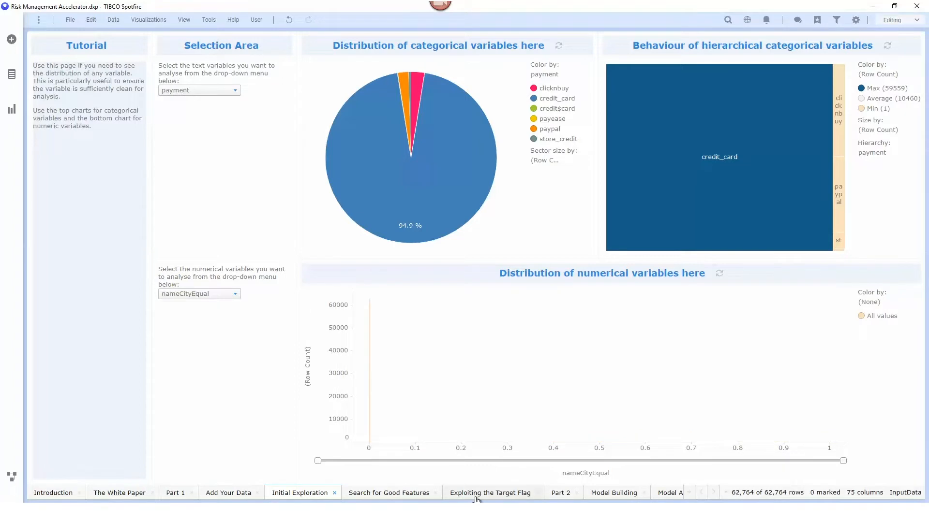
Chart target cases by channel and compare nameCityEqual for target versus not
{"action": "left_click", "coordinate": [490, 492]}
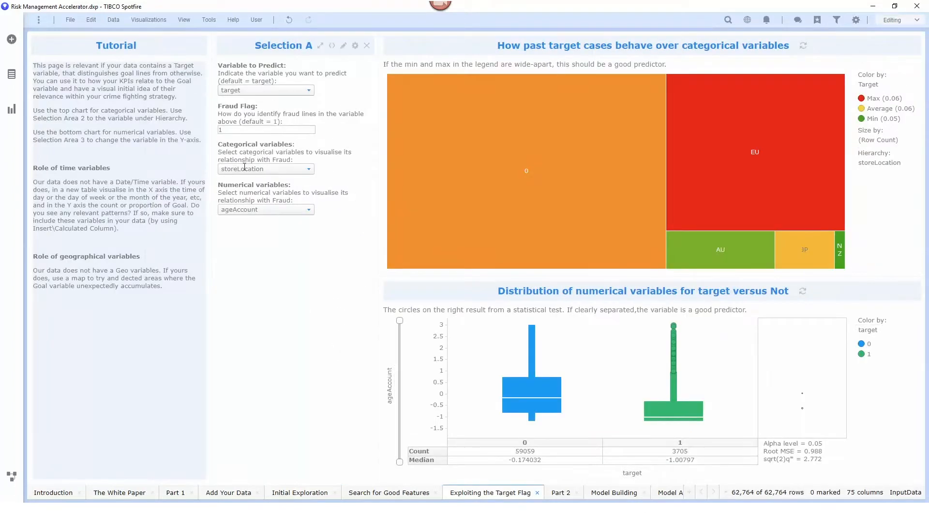
{"action": "left_click", "coordinate": [265, 168]}
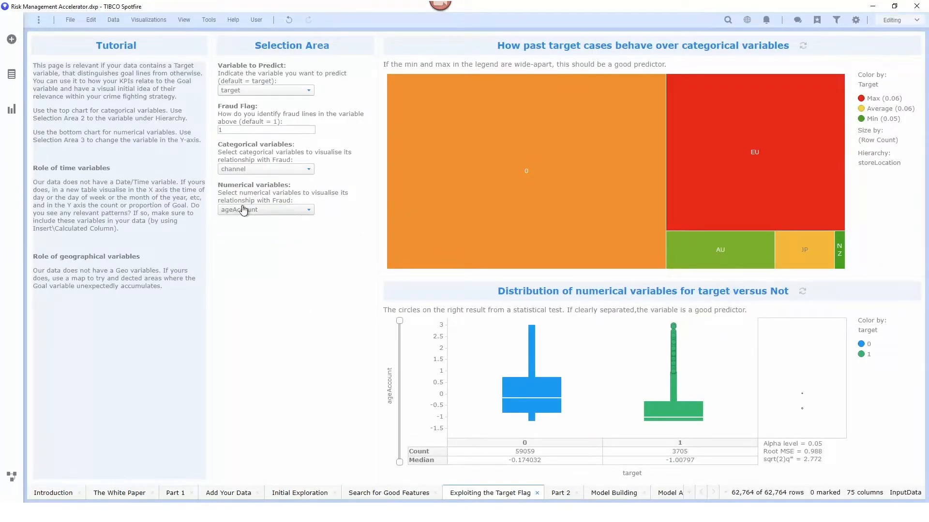
{"action": "left_click", "coordinate": [307, 210]}
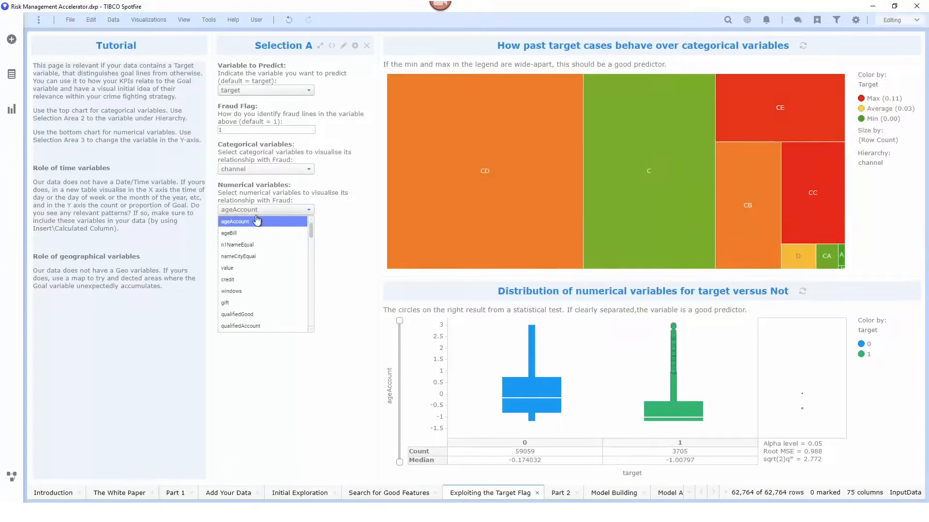
{"action": "left_click", "coordinate": [238, 255]}
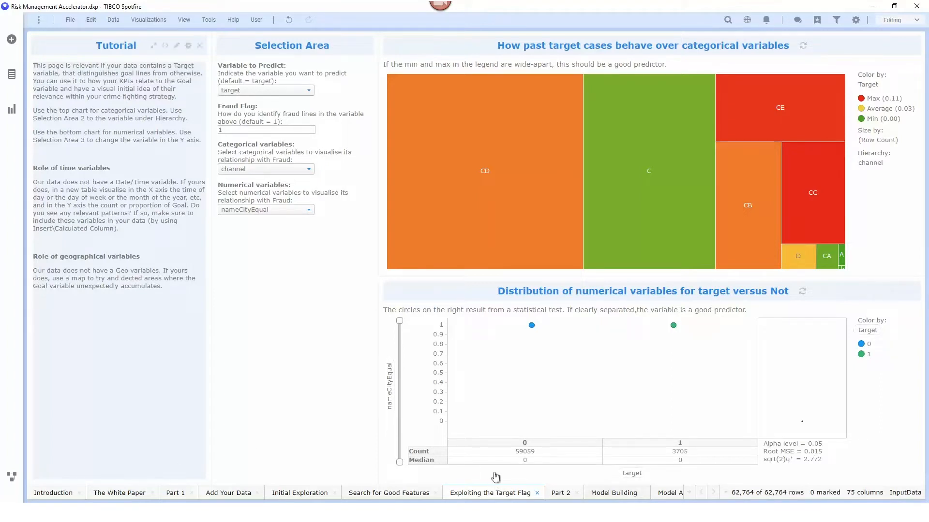
{"action": "left_click", "coordinate": [713, 497]}
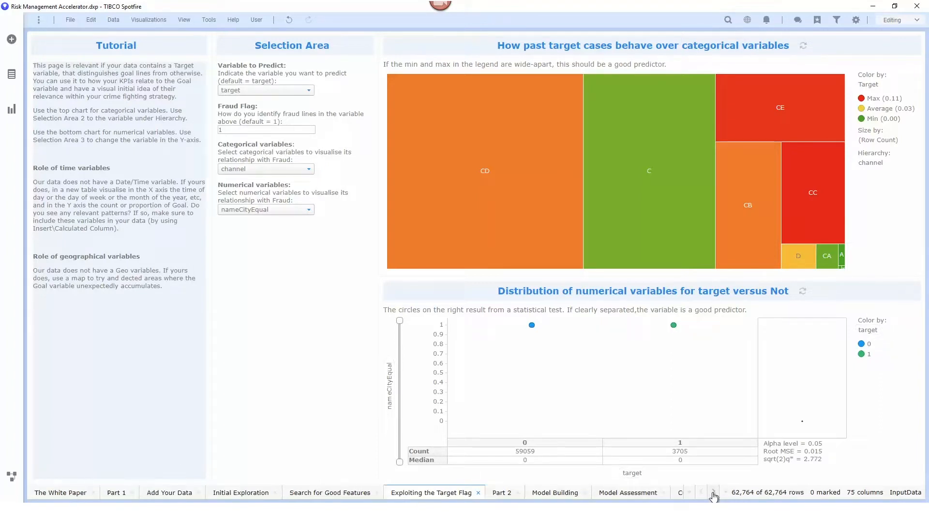
Show the Model Building ranking of variables predicting target and review the Predictors list
{"action": "left_click", "coordinate": [713, 493]}
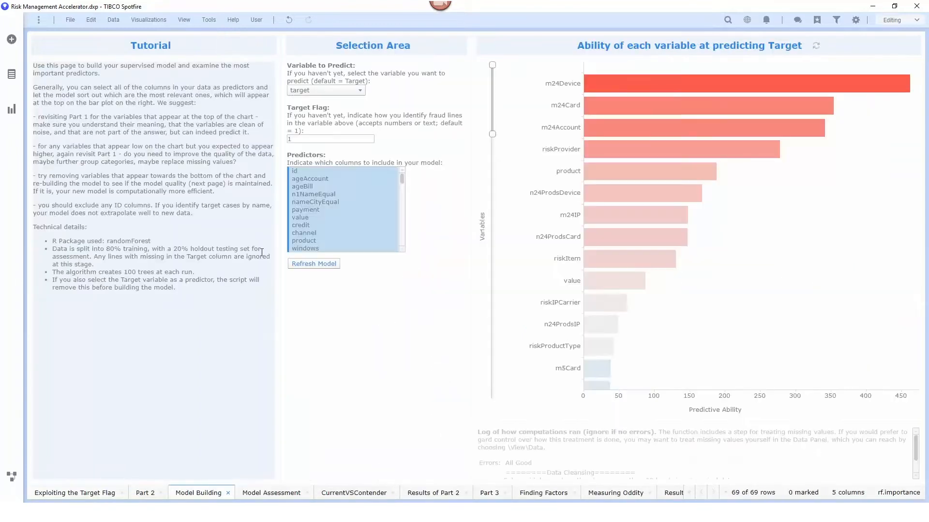
{"action": "mouse_move", "coordinate": [384, 94]}
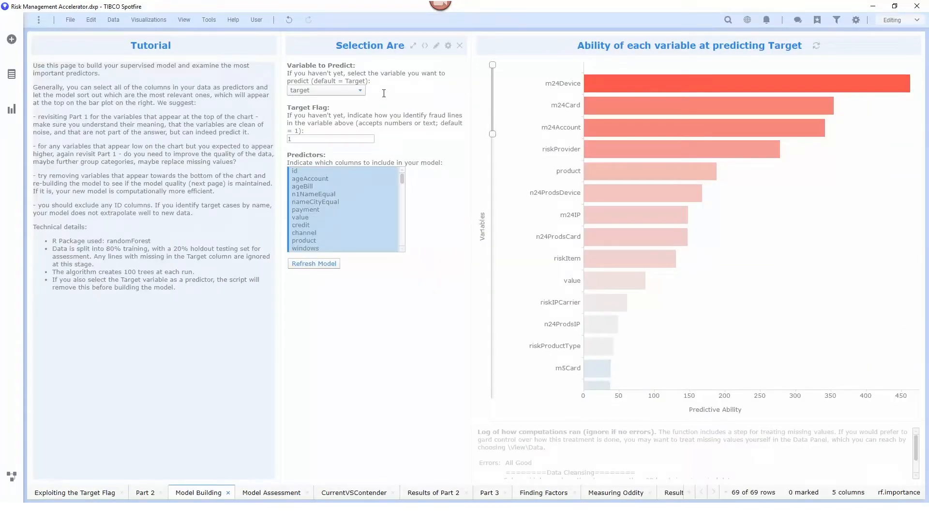
{"action": "mouse_move", "coordinate": [393, 114]}
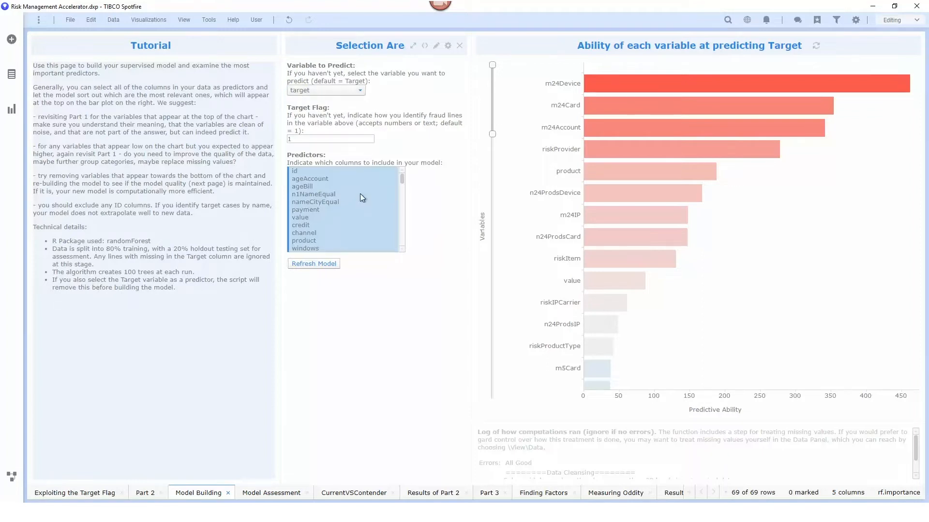
{"action": "scroll", "scroll_direction": "down", "scroll_amount": 3}
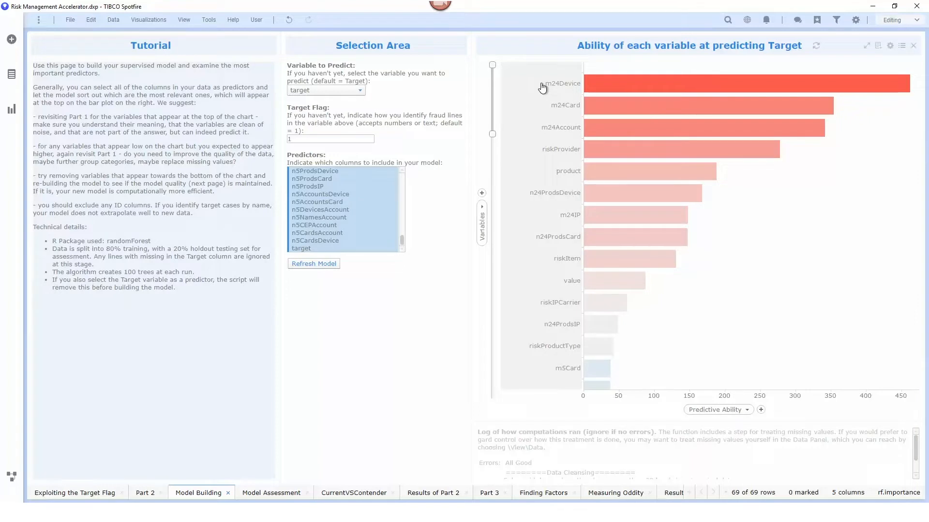
{"action": "mouse_move", "coordinate": [548, 88]}
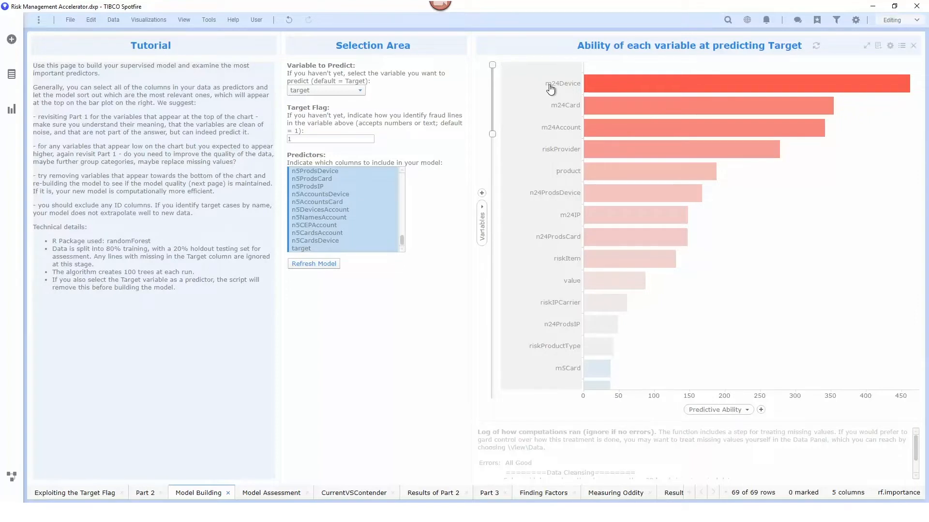
{"action": "mouse_move", "coordinate": [561, 131]}
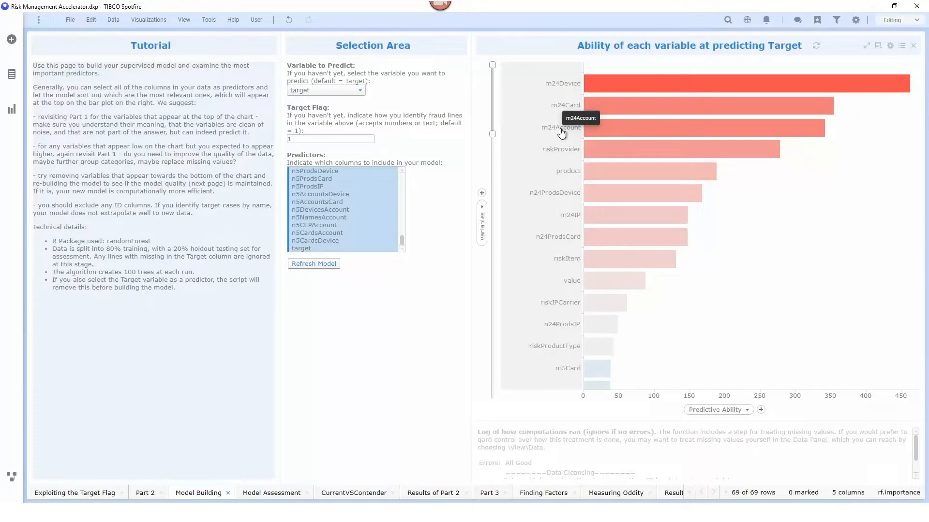
{"action": "mouse_move", "coordinate": [564, 96]}
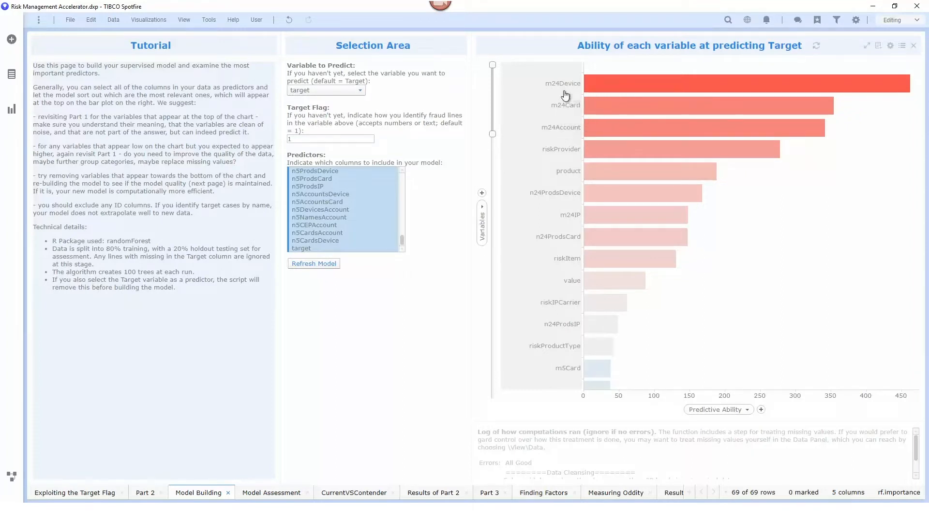
{"action": "mouse_move", "coordinate": [574, 134]}
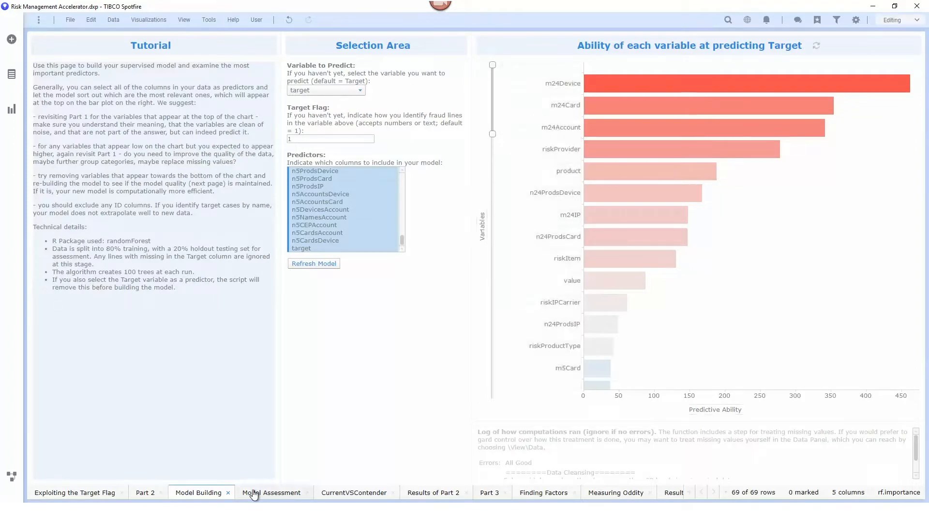
Inspect the ROC curve and confusion matrix, then move to the Results of Part 2 page
{"action": "left_click", "coordinate": [272, 492]}
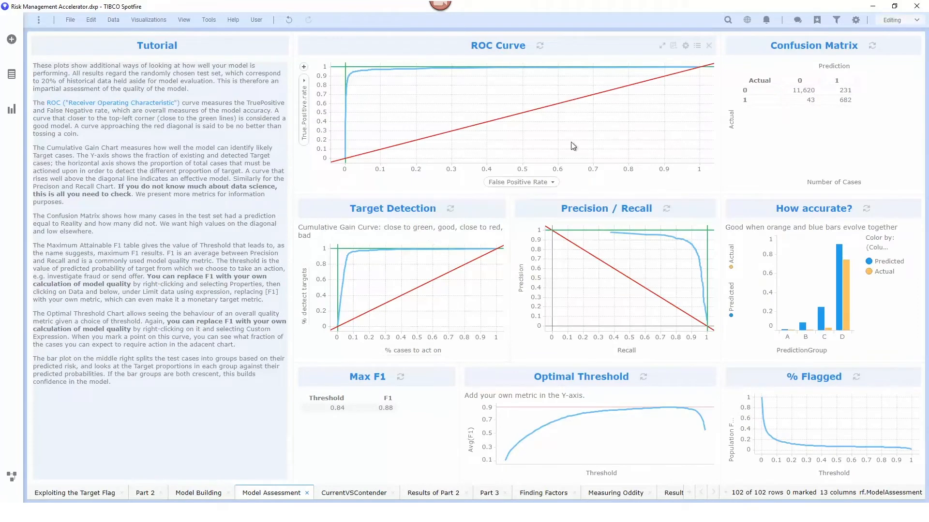
{"action": "mouse_move", "coordinate": [498, 55]}
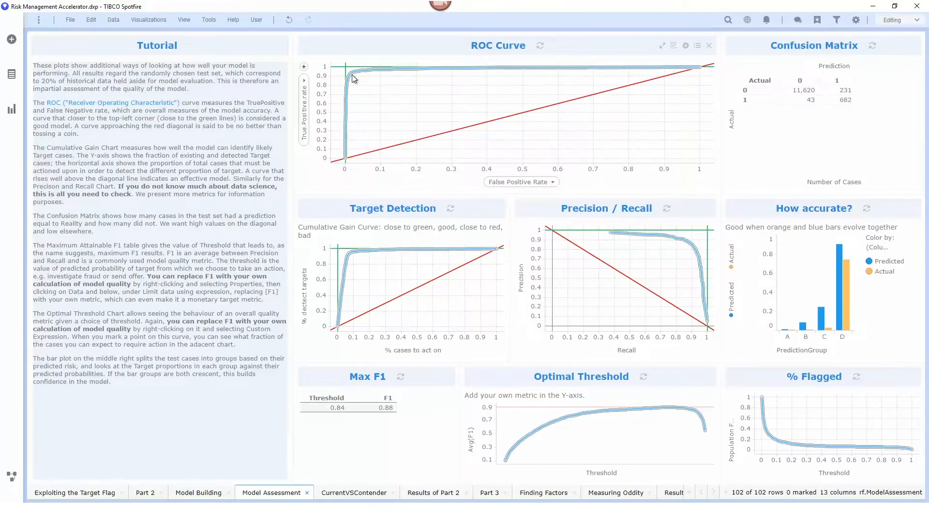
{"action": "mouse_move", "coordinate": [348, 72]}
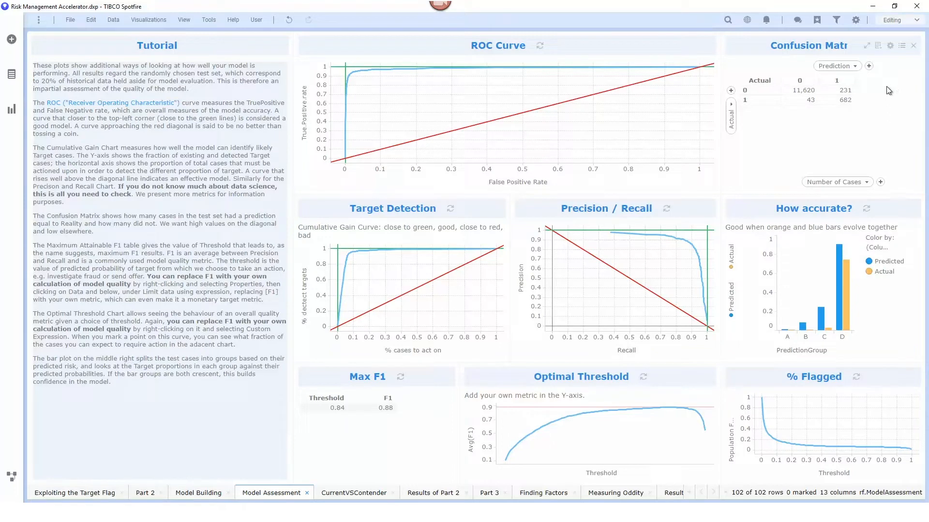
{"action": "left_click", "coordinate": [810, 99]}
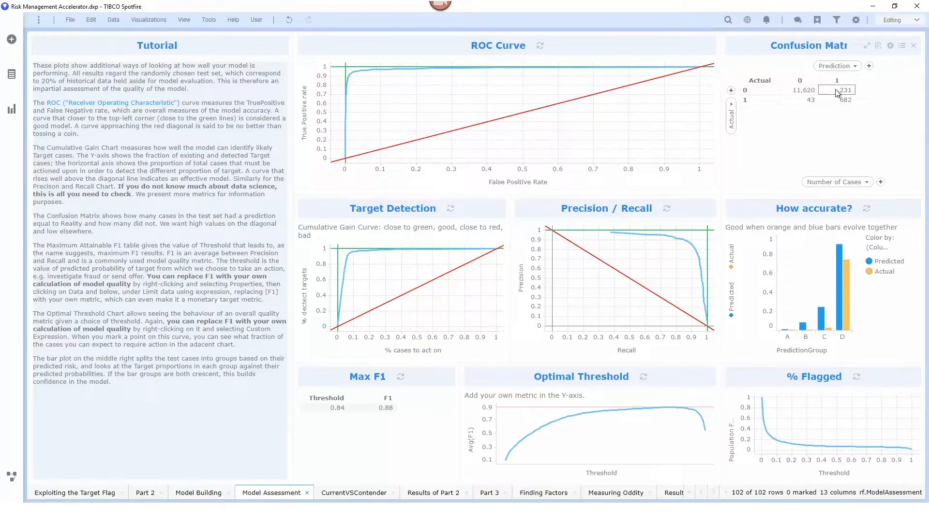
{"action": "mouse_move", "coordinate": [840, 92]}
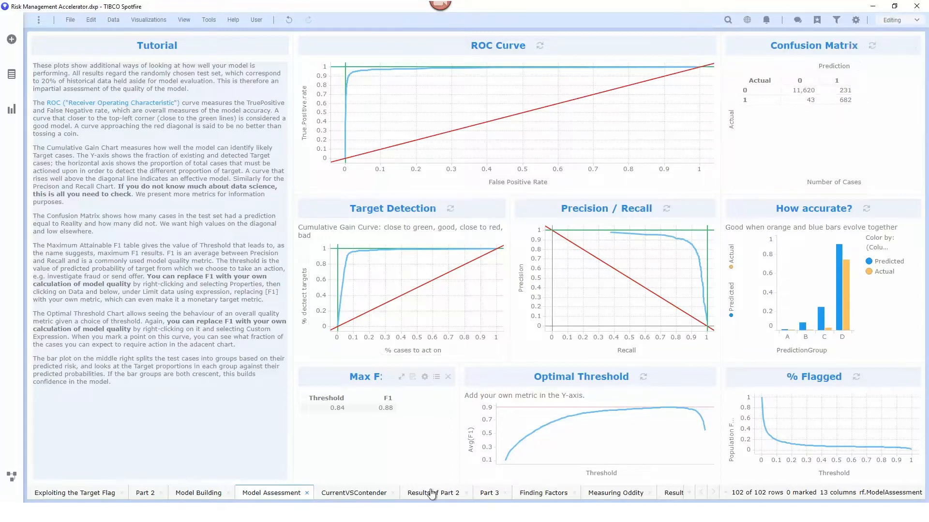
{"action": "left_click", "coordinate": [432, 492]}
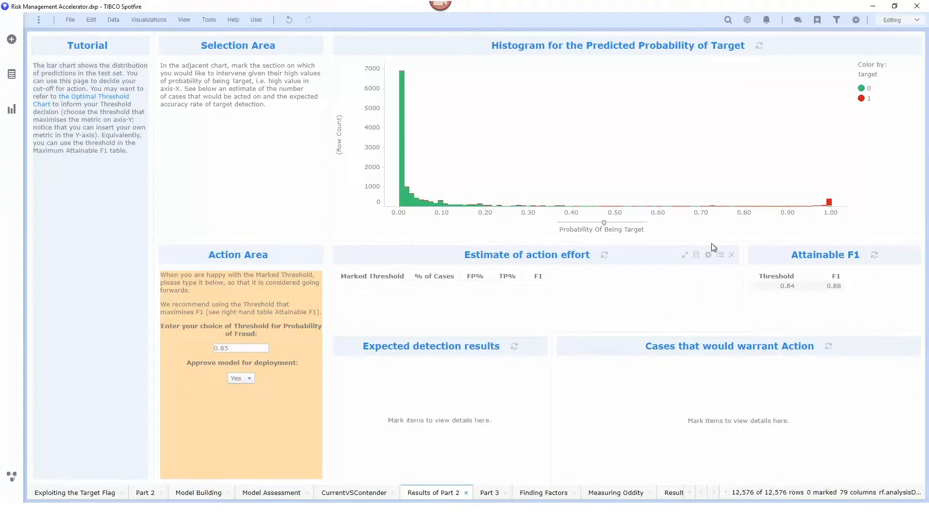
{"action": "mouse_move", "coordinate": [706, 216]}
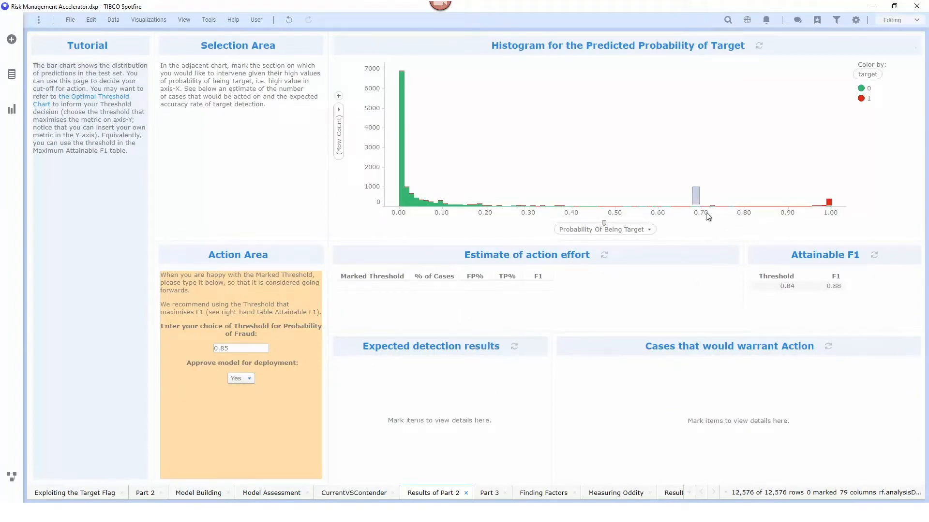
Mark histogram bars from about 0.77 to 1.00 to fill the effort estimate, pie and case list
{"action": "left_click", "coordinate": [695, 190]}
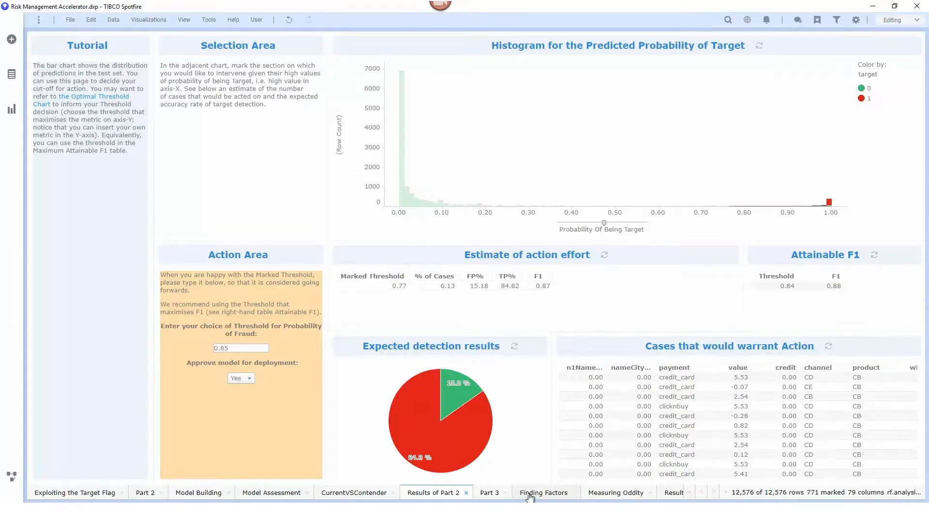
Show the Finding Factors page with factor space, factor plot and correlations
{"action": "left_click", "coordinate": [542, 492]}
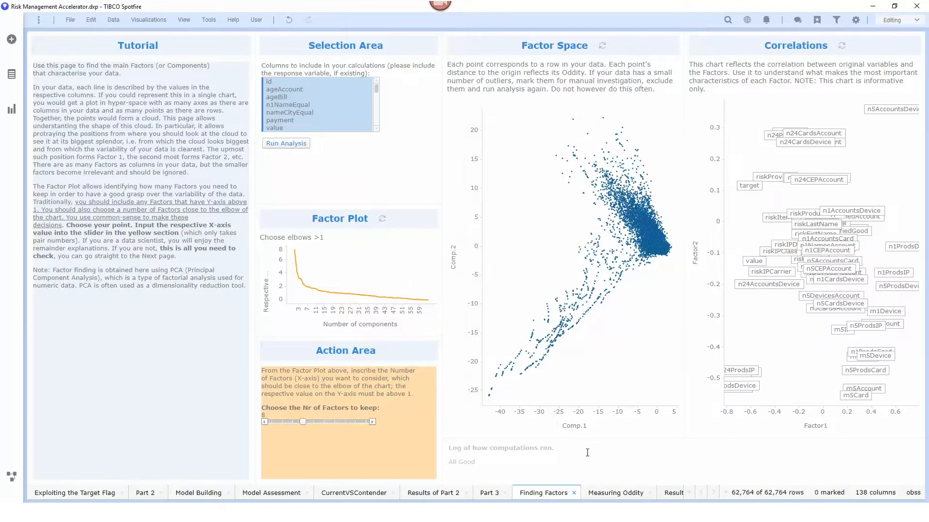
Show the Measuring Oddity page with its factor-space scatters and oddity settings
{"action": "left_click", "coordinate": [616, 492]}
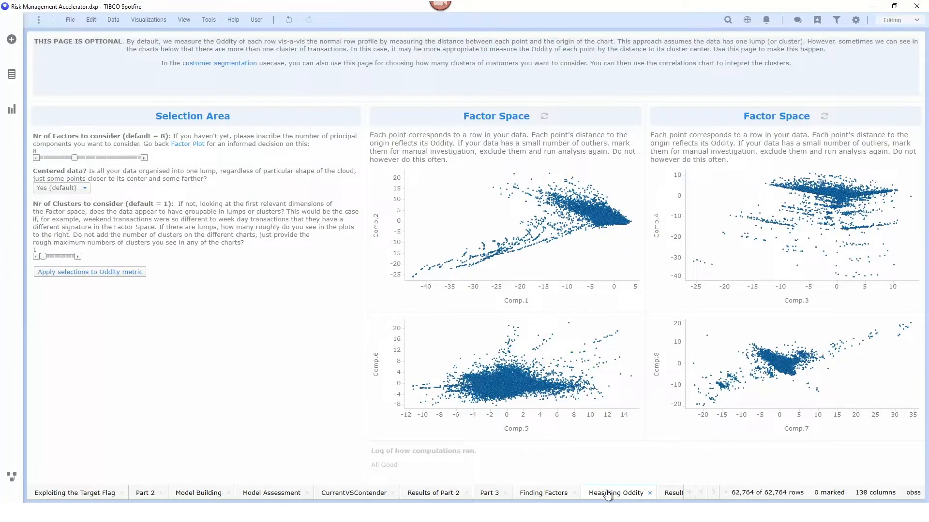
{"action": "mouse_move", "coordinate": [546, 245]}
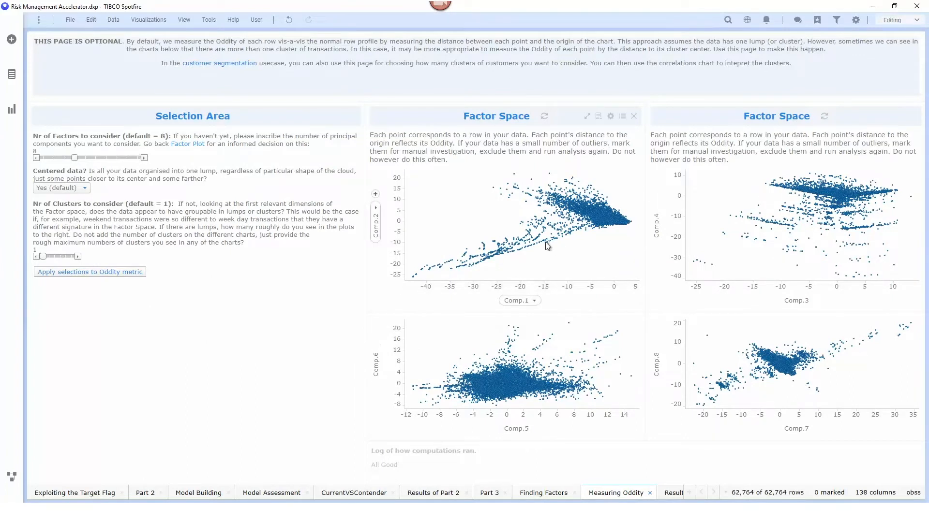
{"action": "mouse_move", "coordinate": [526, 248]}
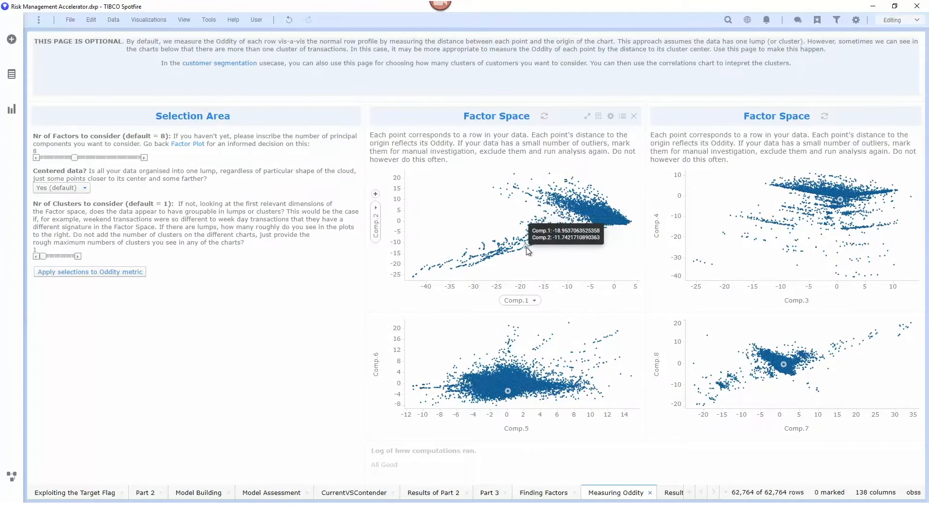
{"action": "mouse_move", "coordinate": [552, 215]}
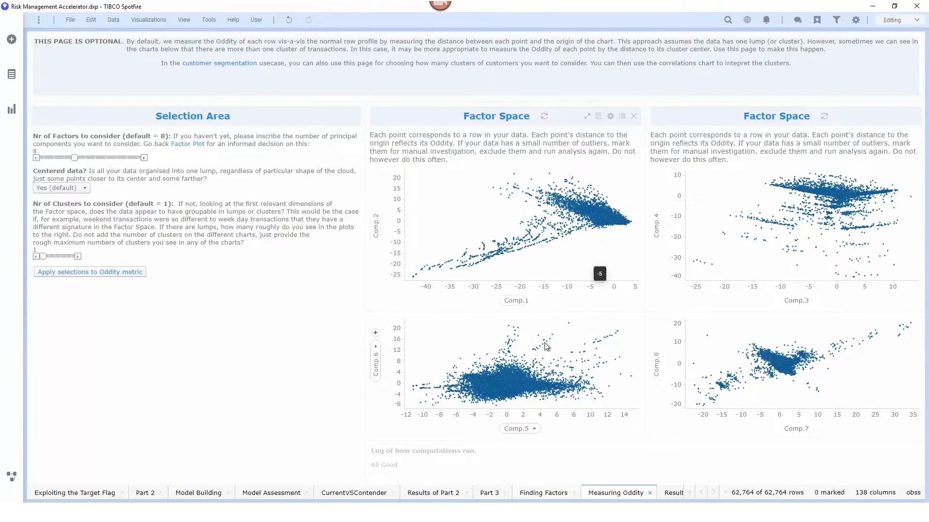
{"action": "mouse_move", "coordinate": [528, 395]}
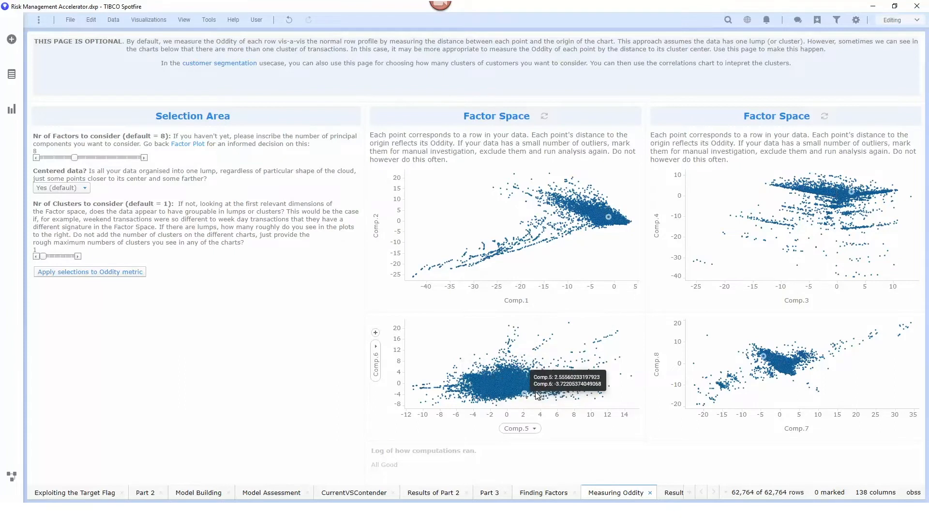
{"action": "mouse_move", "coordinate": [620, 330]}
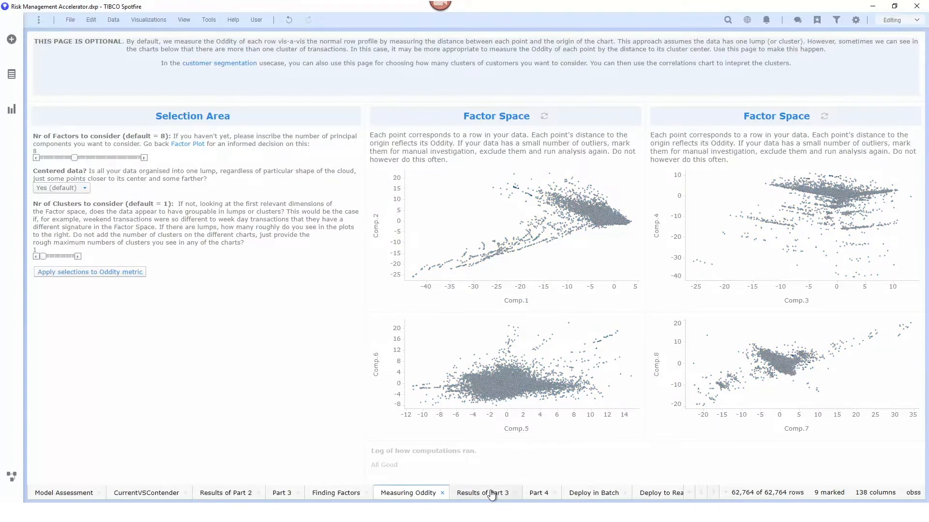
Show Results of Part 3 with the oddity histogram and threshold of 35
{"action": "left_click", "coordinate": [482, 492]}
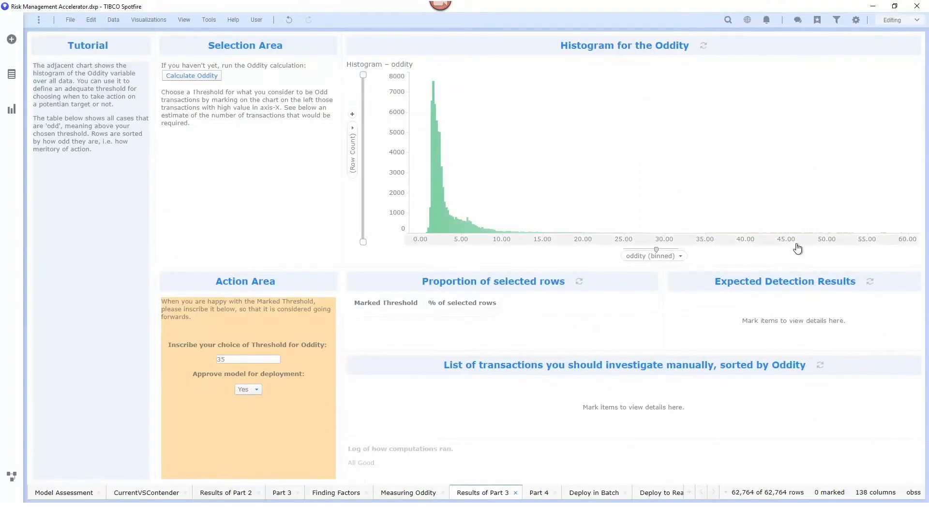
{"action": "mouse_move", "coordinate": [734, 176]}
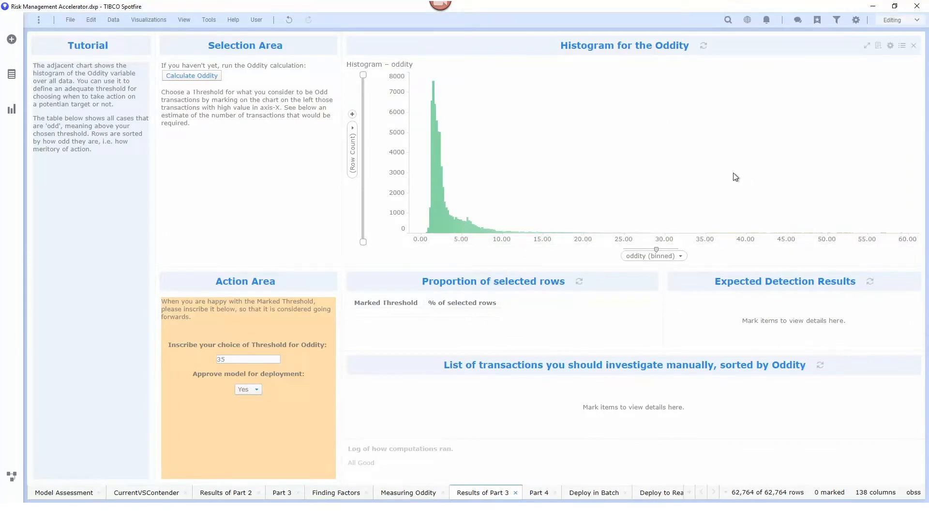
{"action": "mouse_move", "coordinate": [700, 187]}
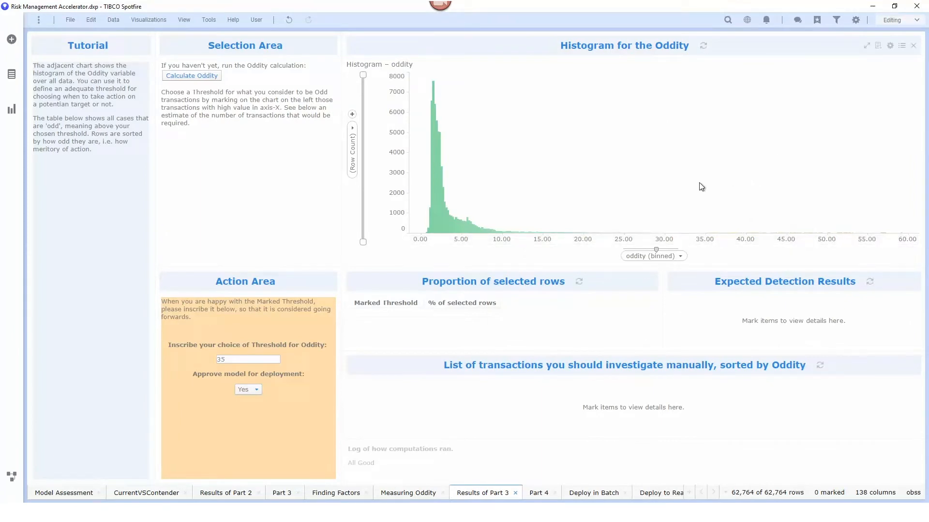
{"action": "mouse_move", "coordinate": [713, 215]}
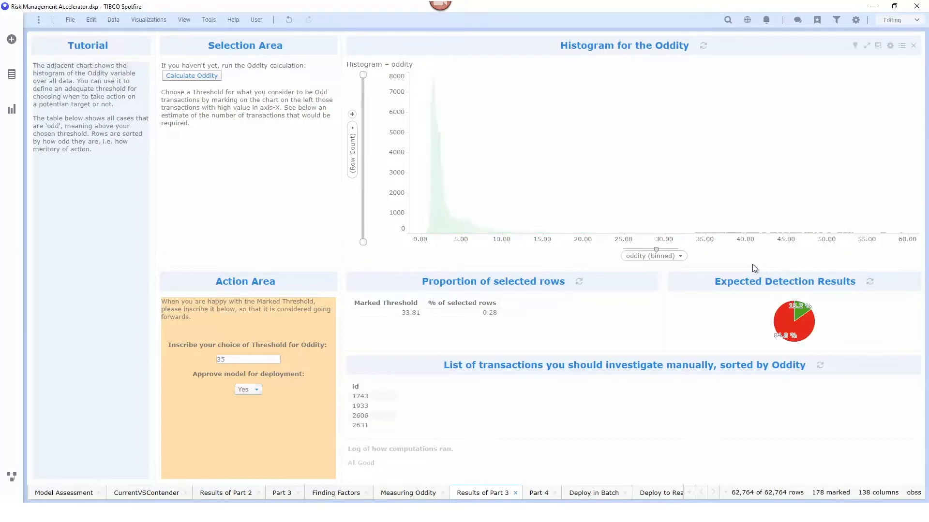
{"action": "mouse_move", "coordinate": [634, 281]}
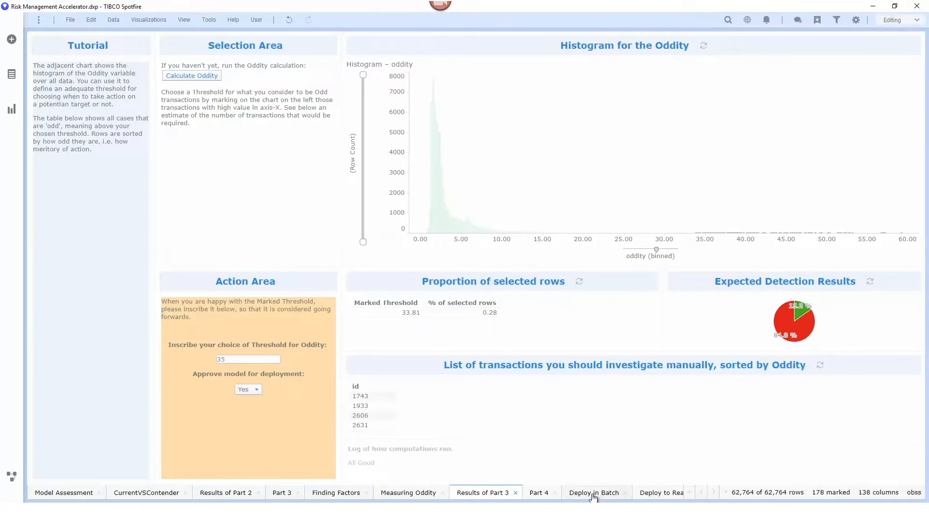
Review the Deploy in Batch rows requiring action, then switch to the AMS workspace showing Risk
{"action": "left_click", "coordinate": [593, 492]}
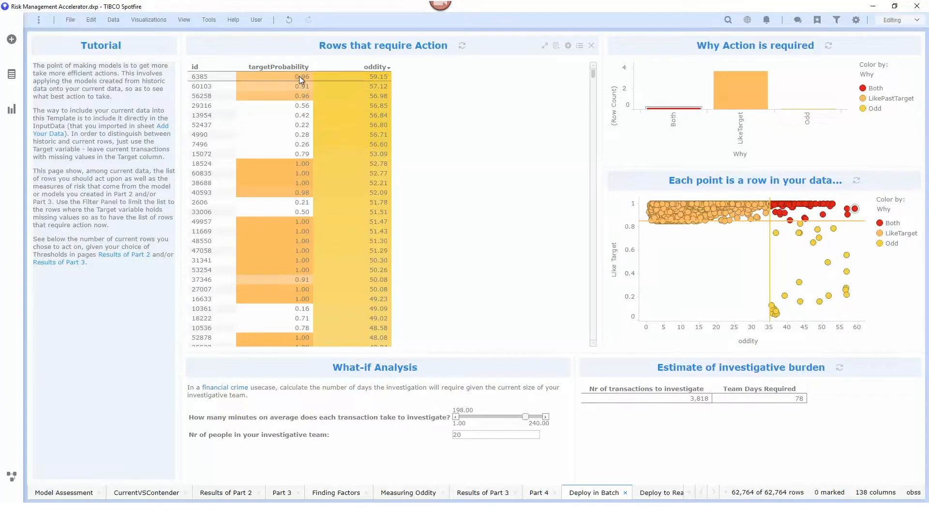
{"action": "mouse_move", "coordinate": [298, 96]}
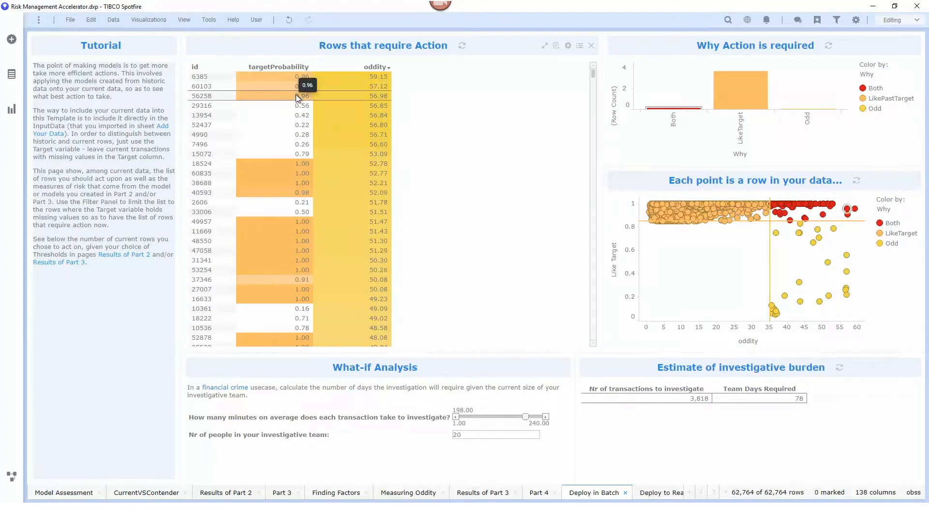
{"action": "mouse_move", "coordinate": [385, 83]}
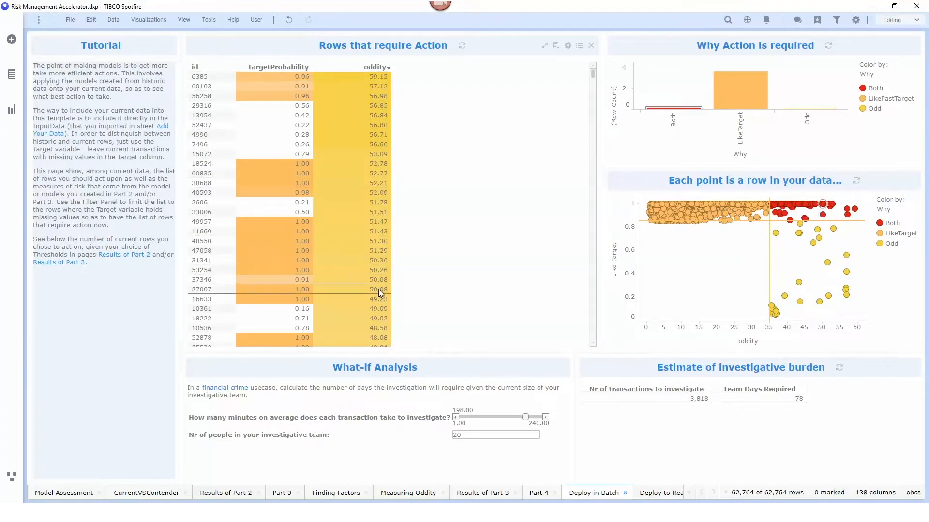
{"action": "mouse_move", "coordinate": [651, 480]}
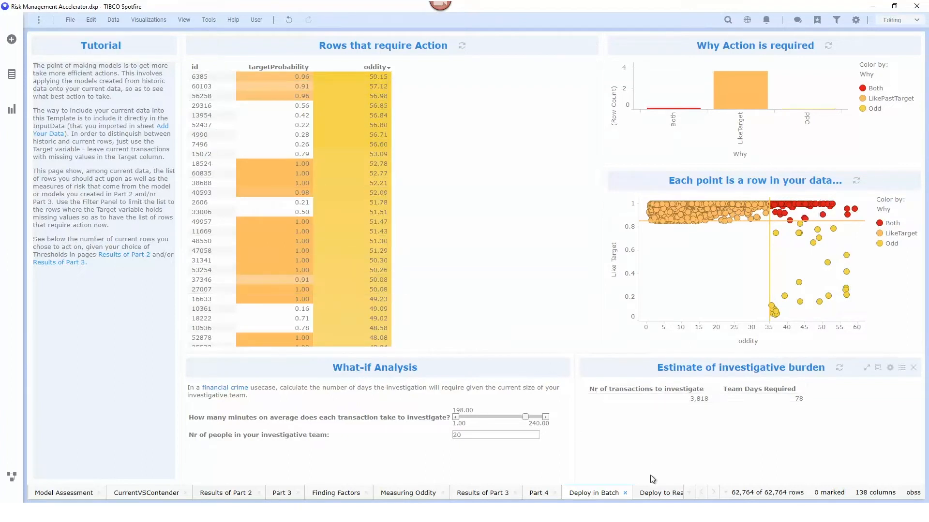
{"action": "left_click", "coordinate": [659, 493]}
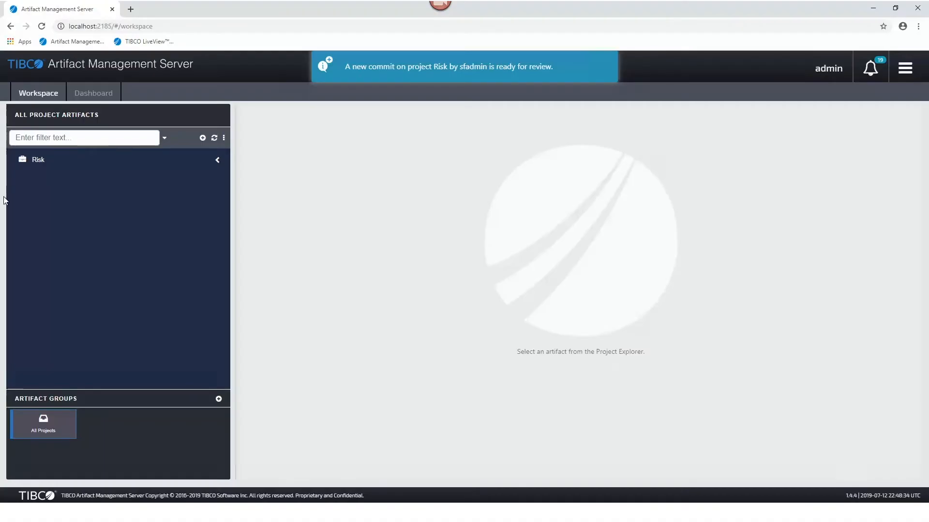
Approve the pending updated supervised model commit in the Risk project's work list
{"action": "left_click", "coordinate": [37, 159]}
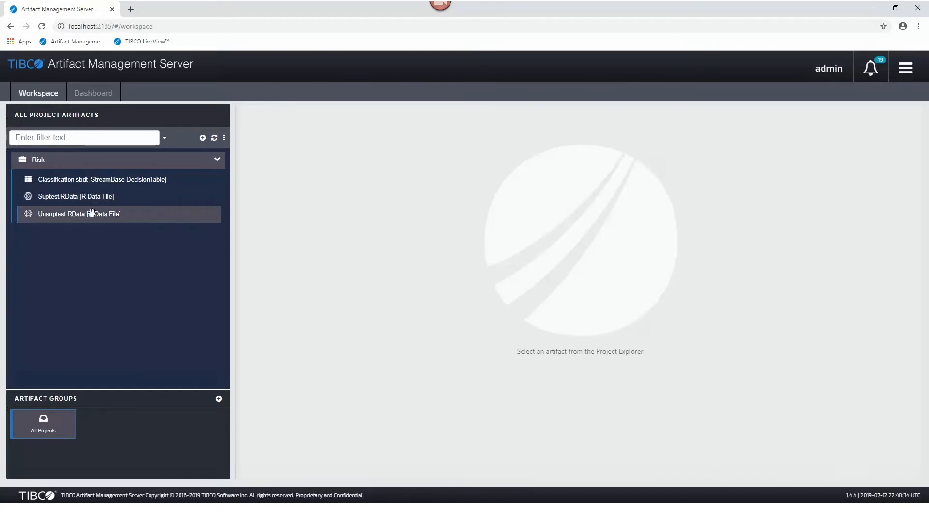
{"action": "left_click", "coordinate": [92, 93]}
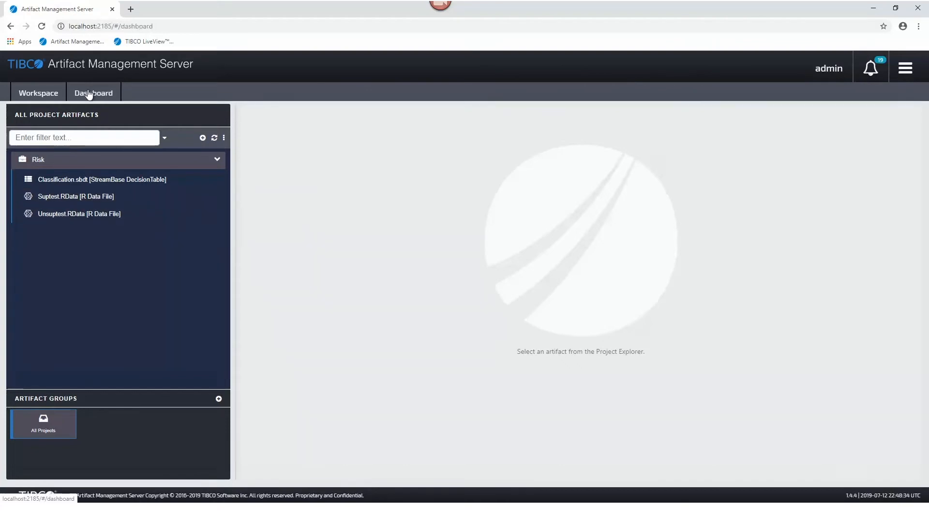
{"action": "left_click", "coordinate": [93, 93]}
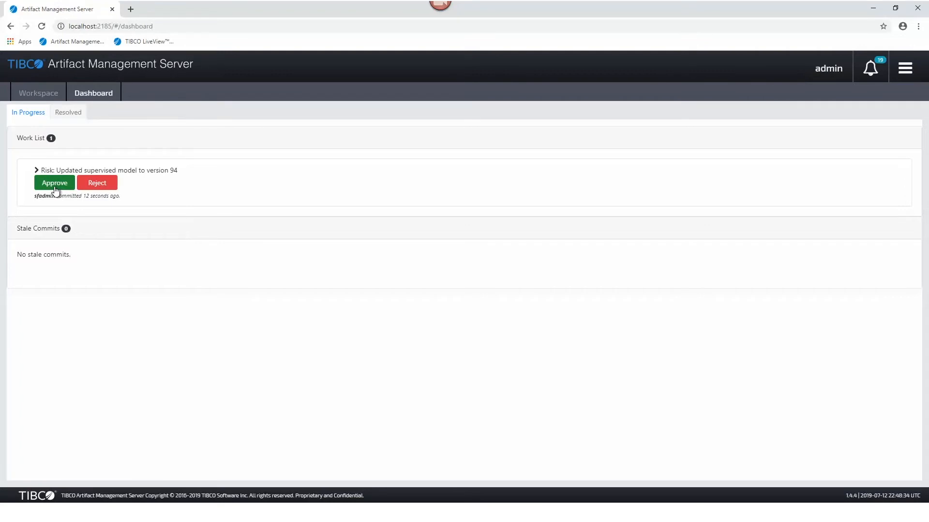
{"action": "left_click", "coordinate": [54, 182]}
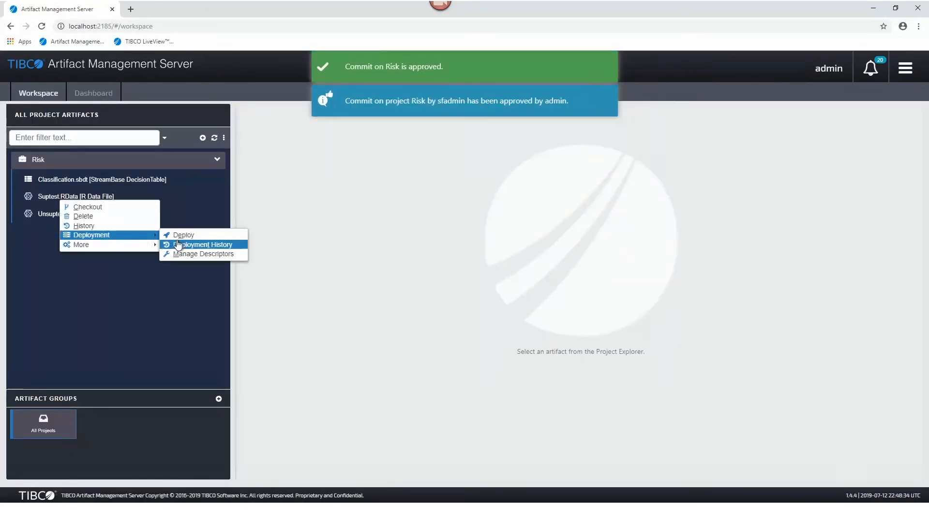
Deploy Suptest.RData to the A.sb.risk-sb StreamBase service
{"action": "left_click", "coordinate": [184, 235]}
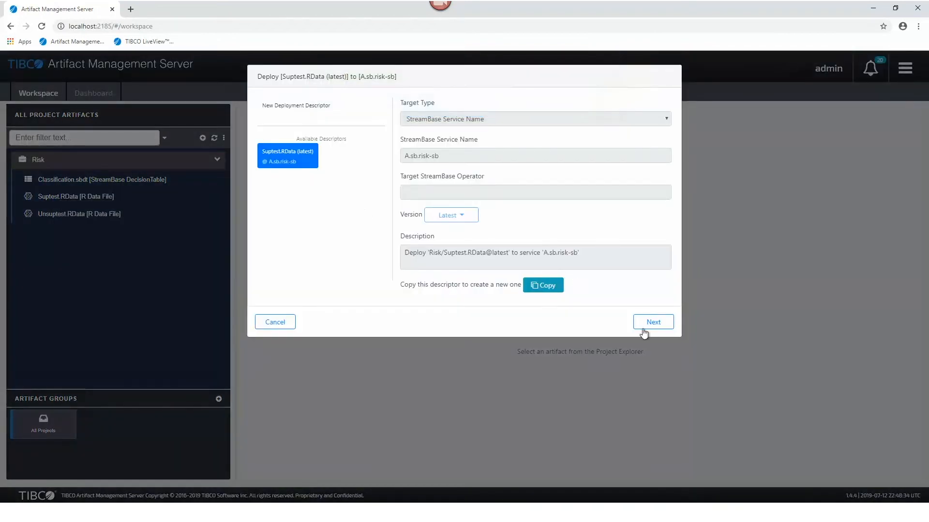
{"action": "left_click", "coordinate": [653, 322]}
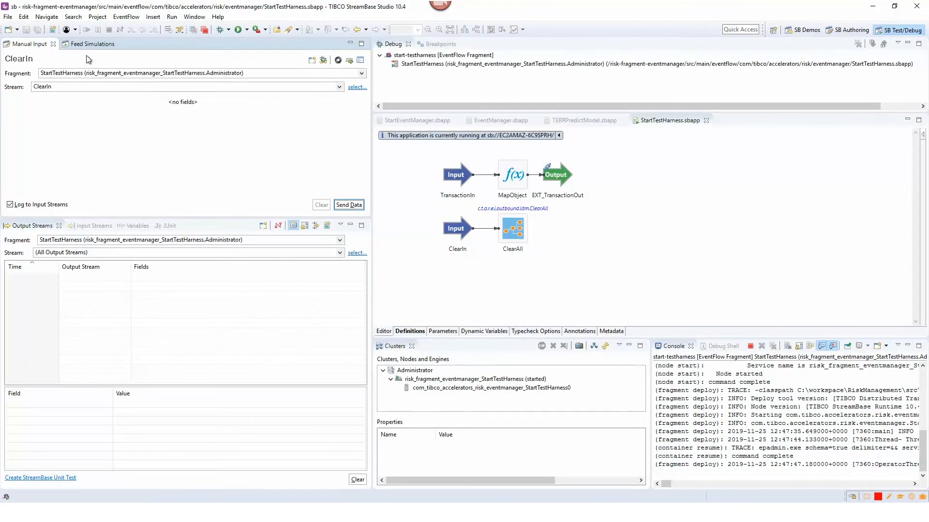
Run the transaction feed simulation in StreamBase Studio and bring up risk-dashboard.dxp in Spotfire
{"action": "left_click", "coordinate": [84, 43]}
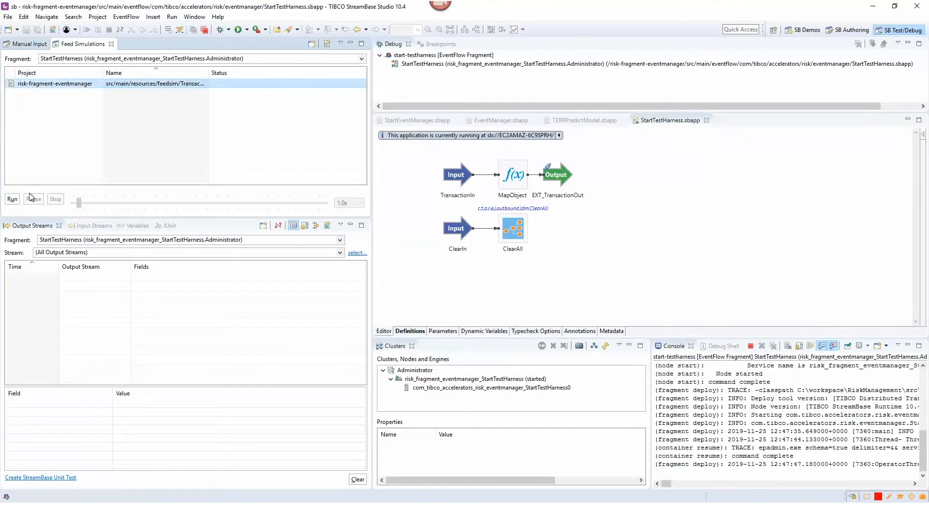
{"action": "mouse_move", "coordinate": [12, 199]}
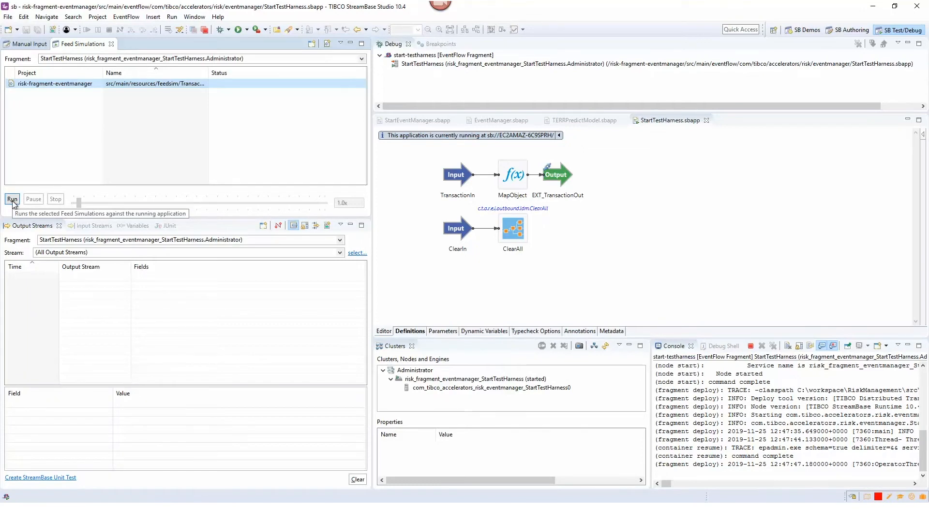
{"action": "left_click", "coordinate": [12, 200]}
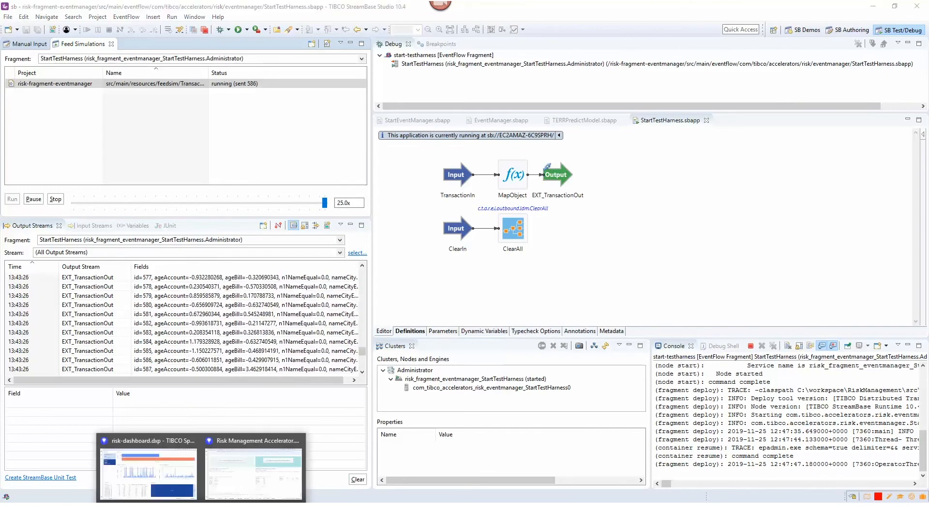
{"action": "left_click", "coordinate": [147, 471]}
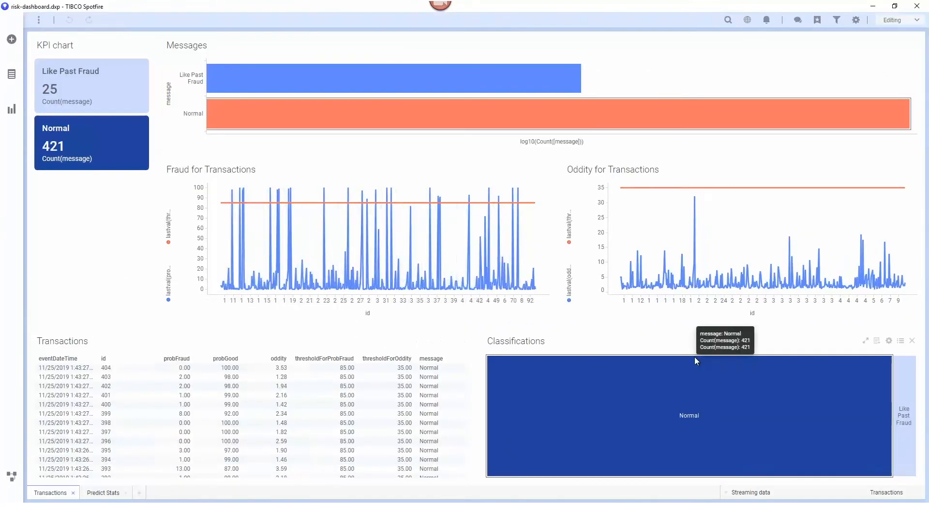